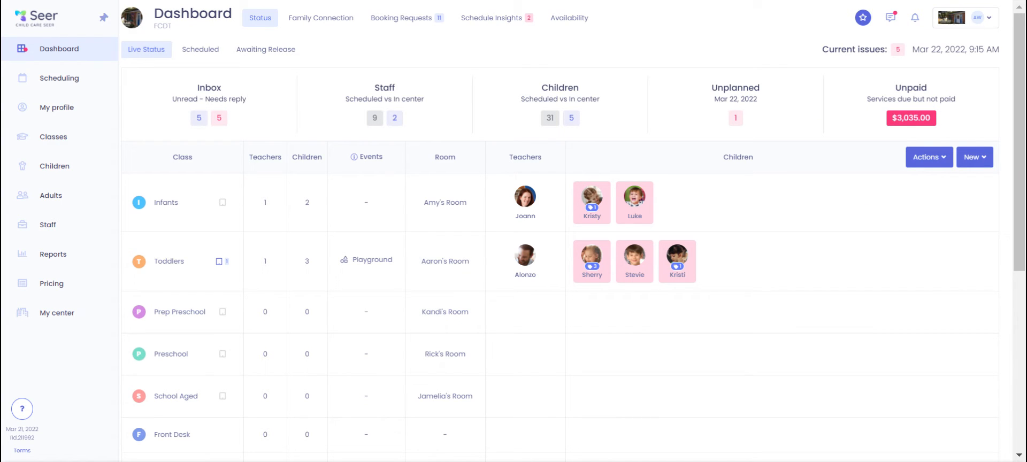
mouse_move(635, 261)
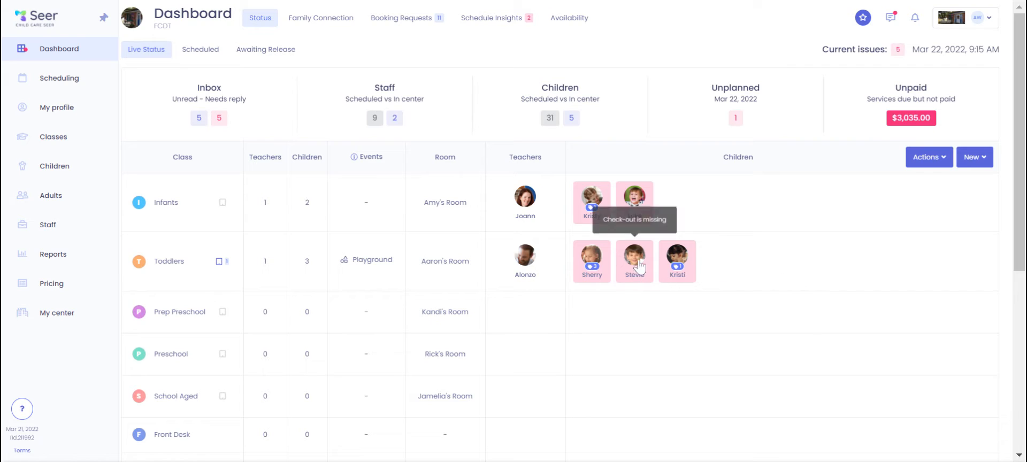
mouse_move(690, 258)
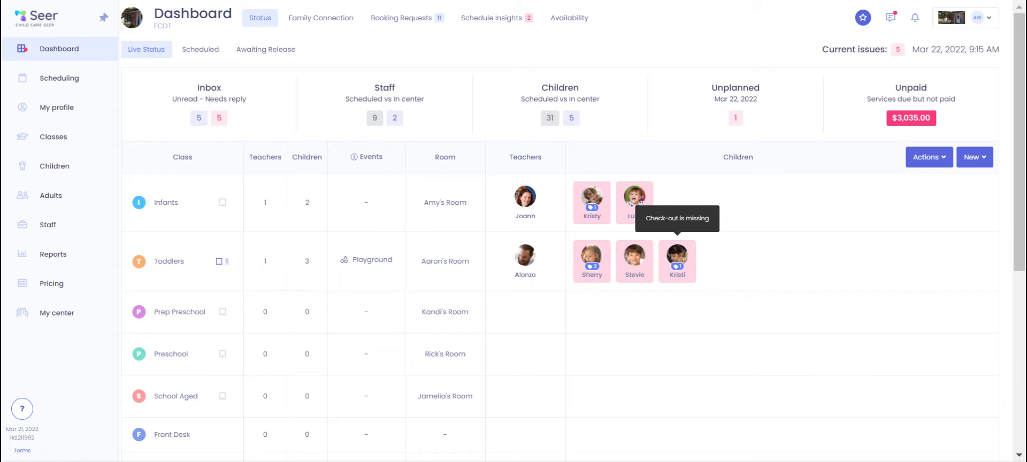
- Open the toddler's Family Connection happenings and step back to March 21, 2022
click(678, 258)
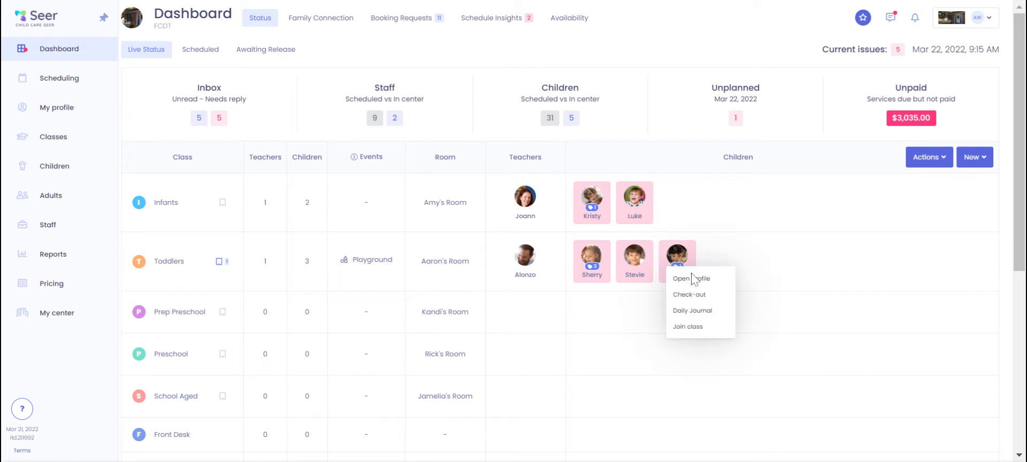
click(691, 279)
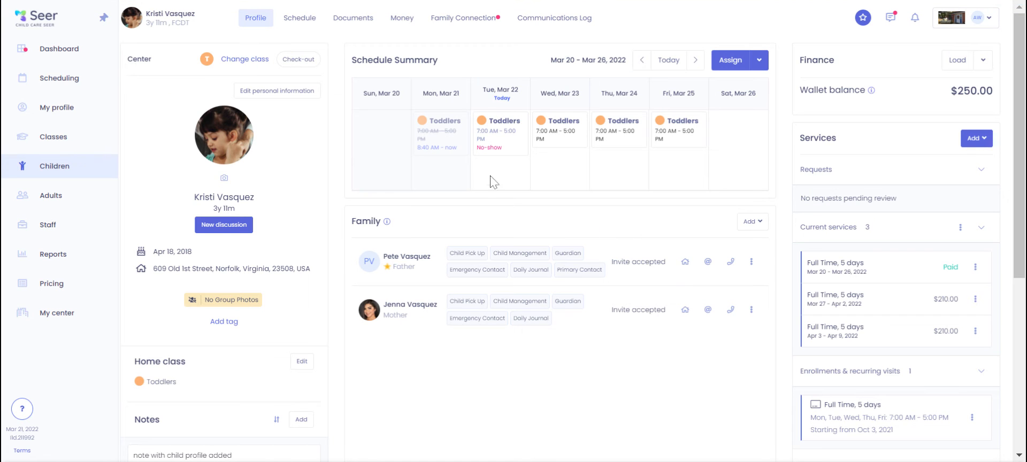
mouse_move(474, 21)
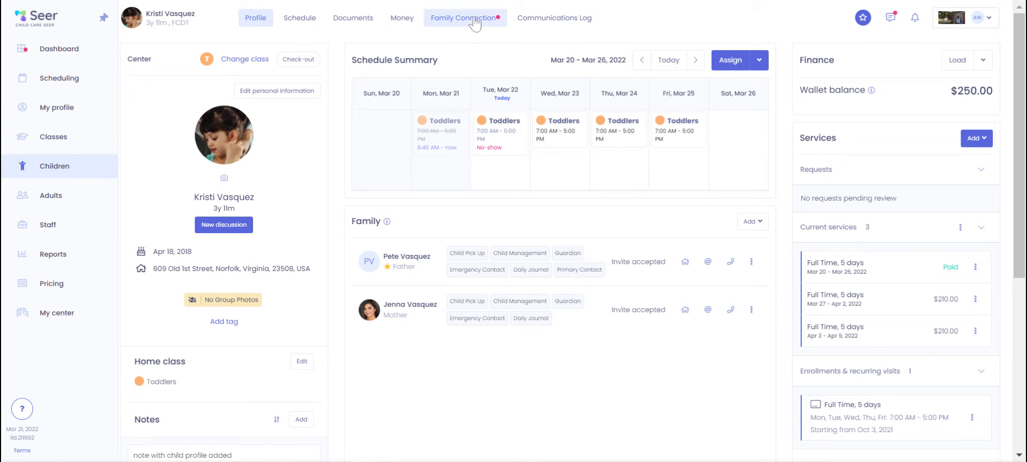
click(464, 17)
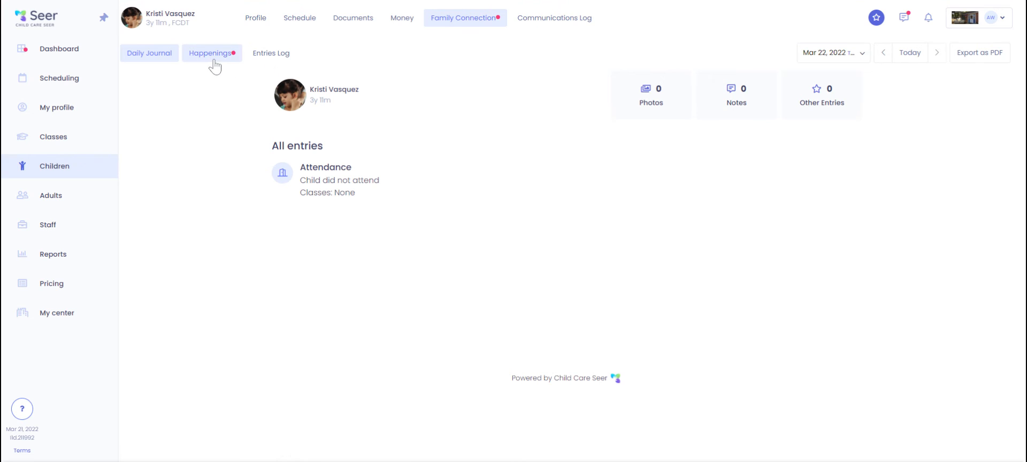
click(212, 53)
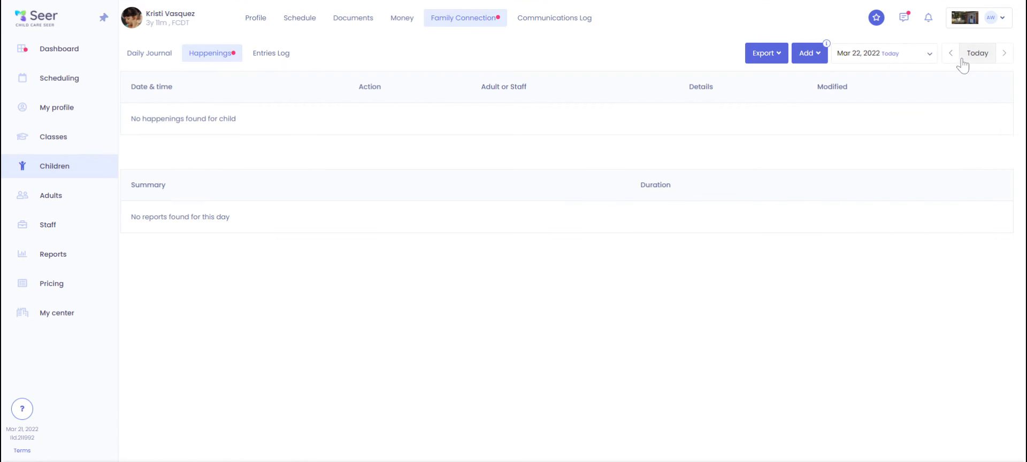
click(952, 53)
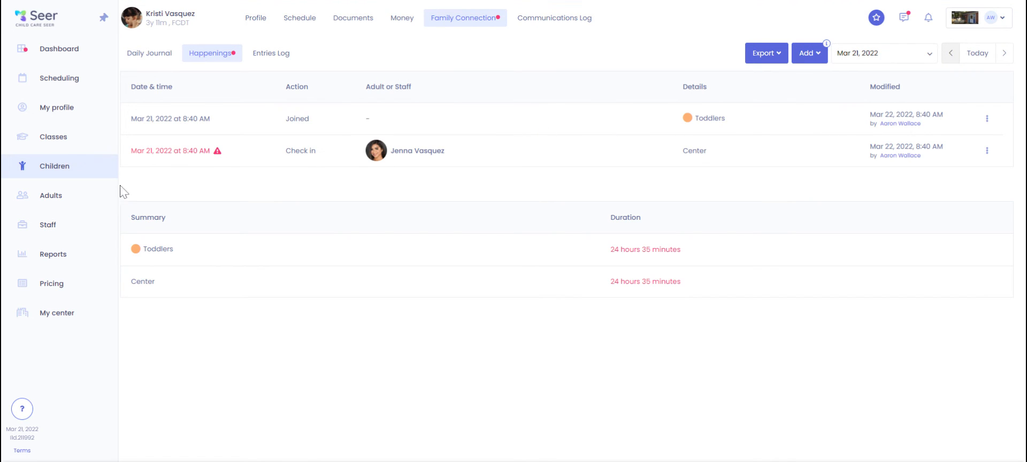
mouse_move(773, 140)
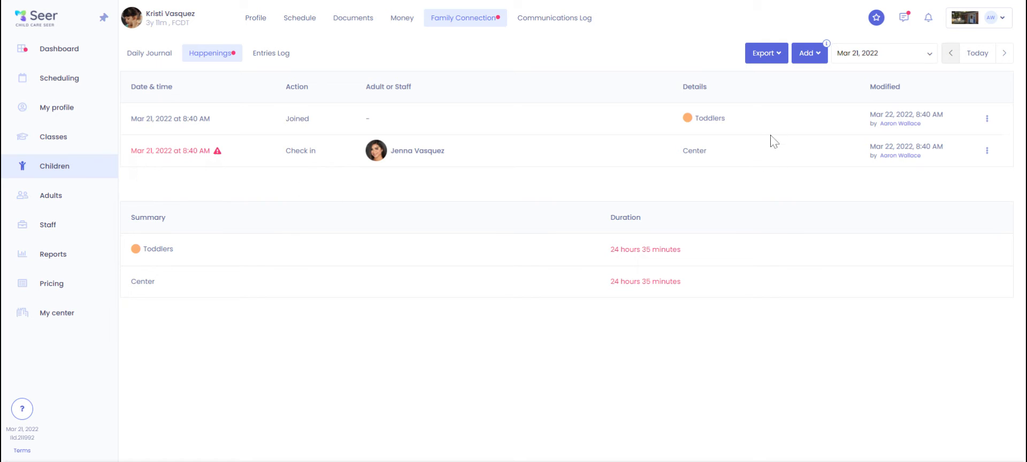
click(810, 53)
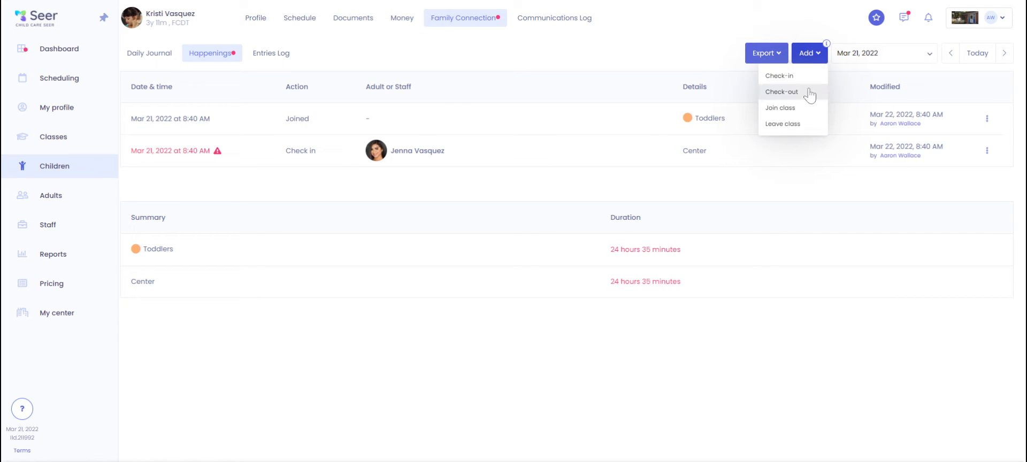
click(782, 91)
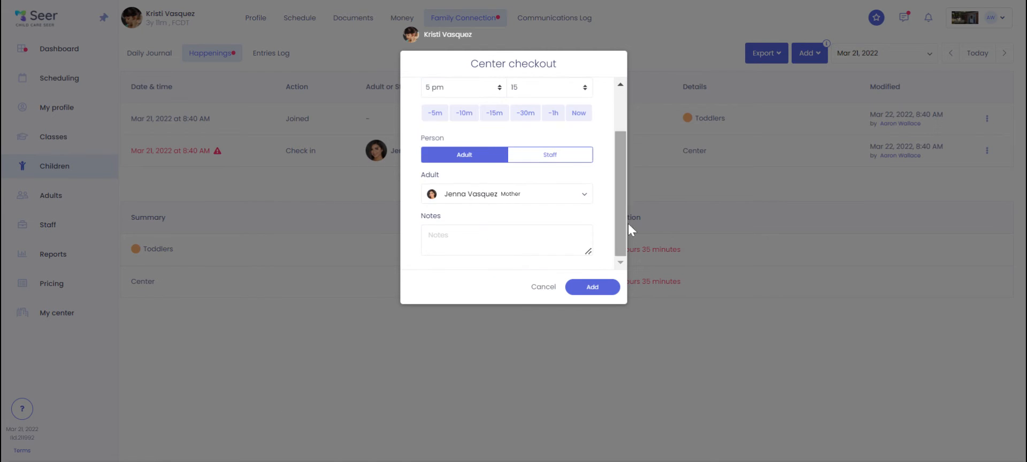
click(592, 287)
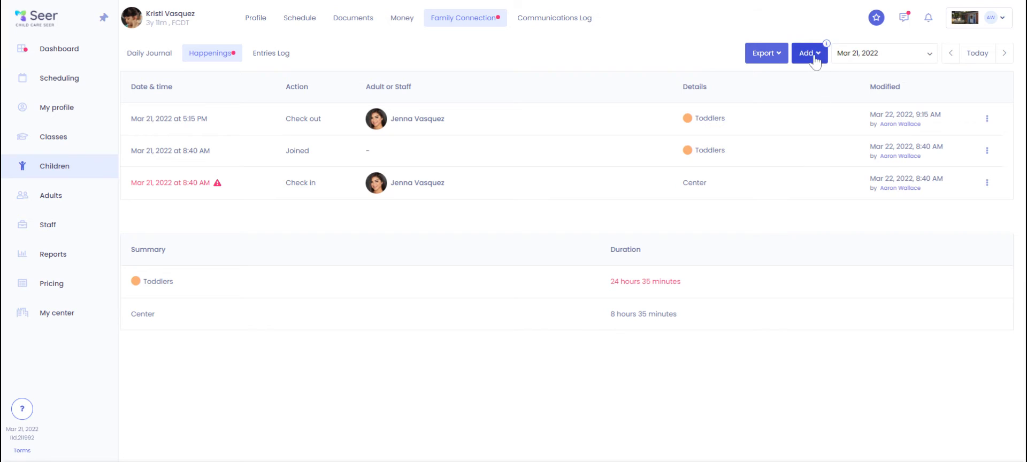
- Add a 5:15 PM Leave class entry for the Toddlers class
click(809, 53)
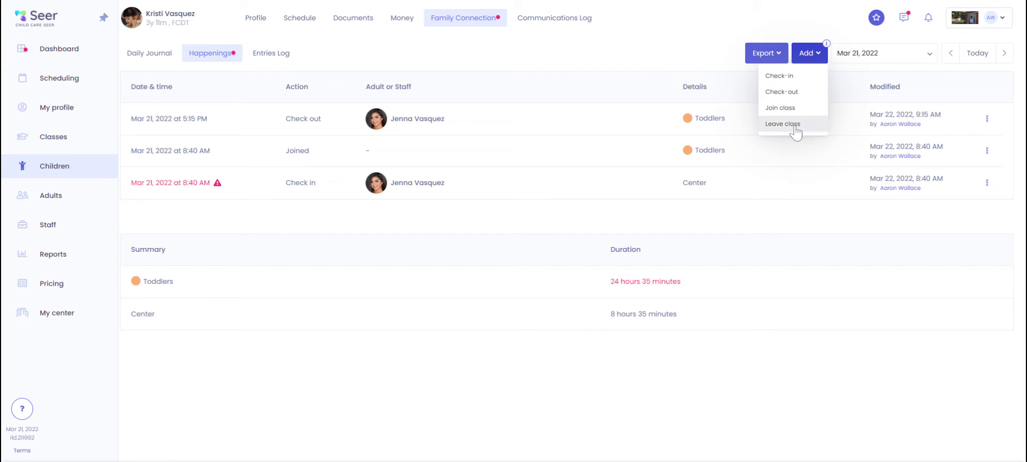
mouse_move(795, 129)
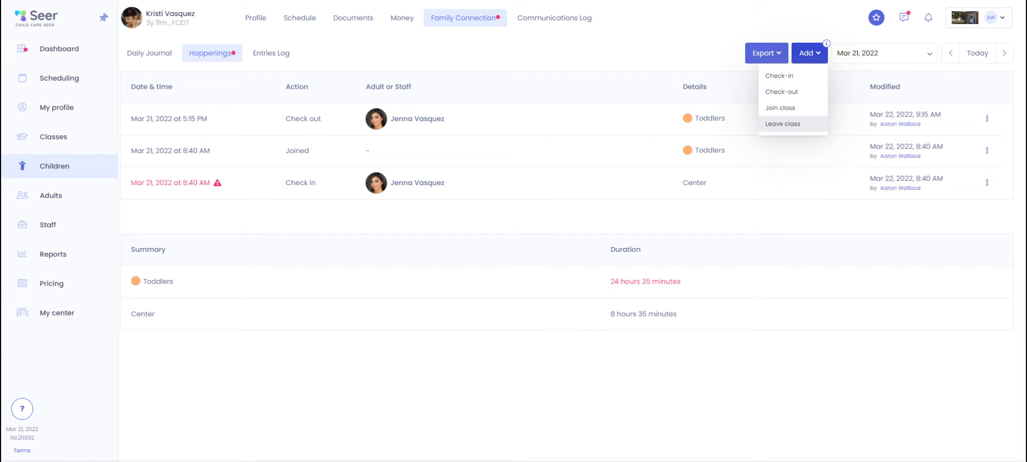
click(783, 124)
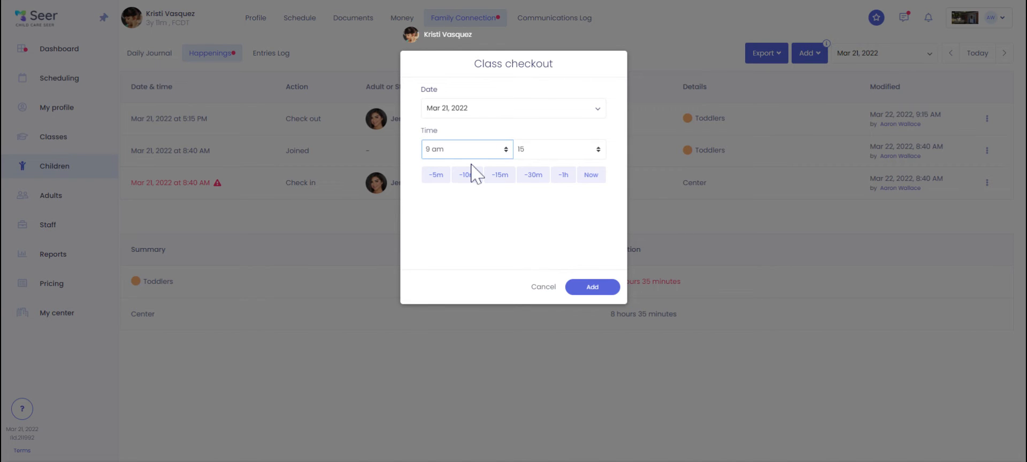
click(592, 287)
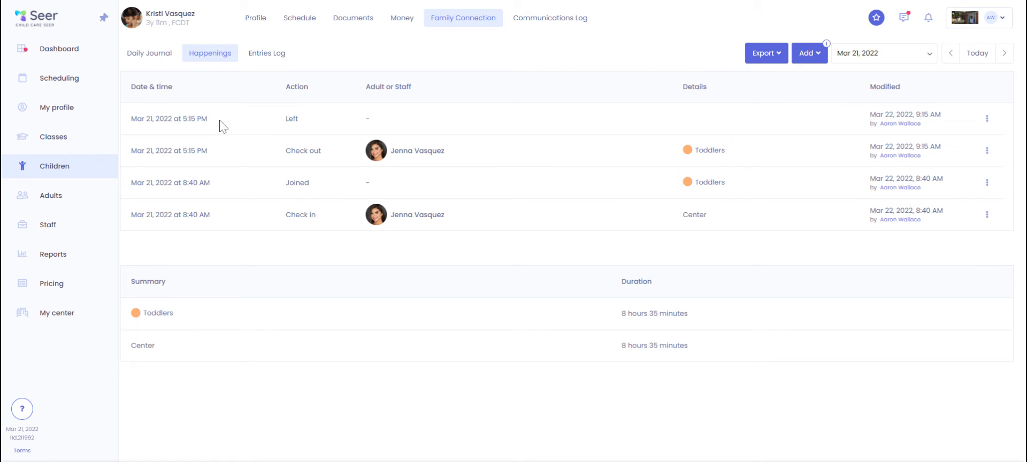
mouse_move(282, 166)
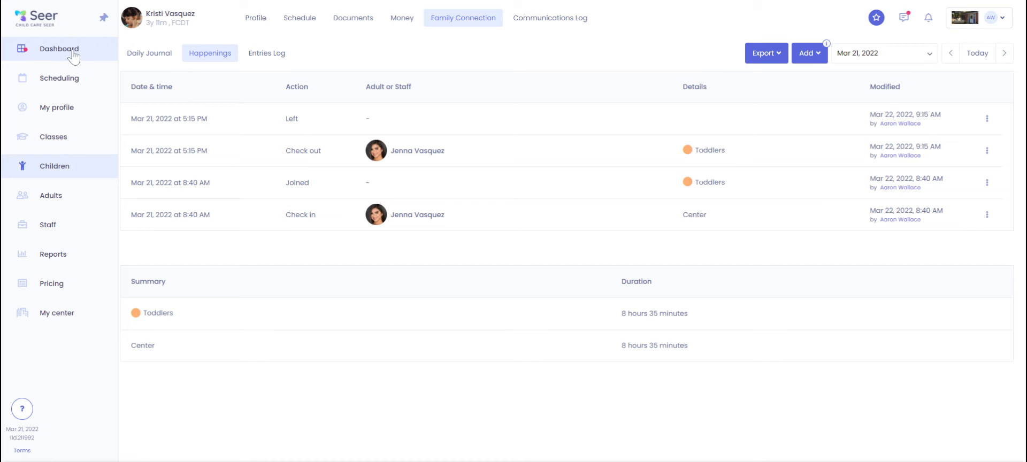
- Return to the Live Status dashboard listing children still in Infants and Toddlers
click(59, 49)
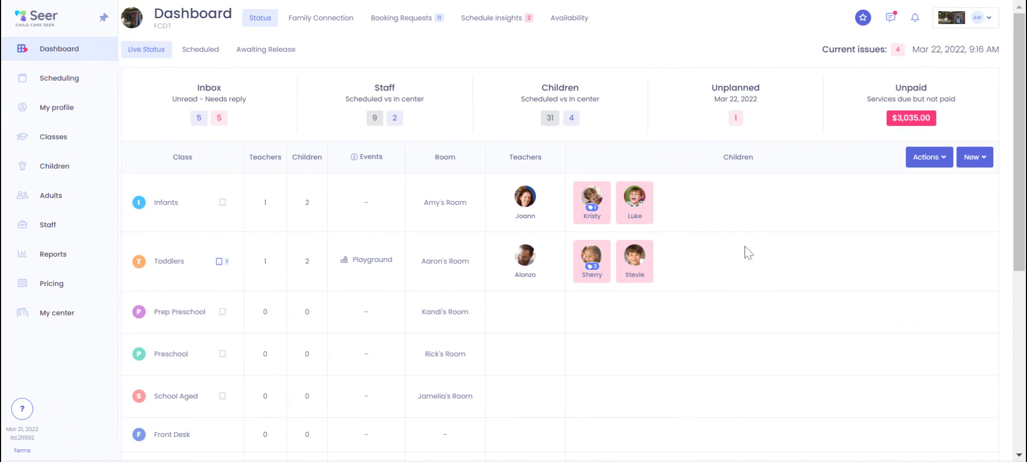
mouse_move(717, 256)
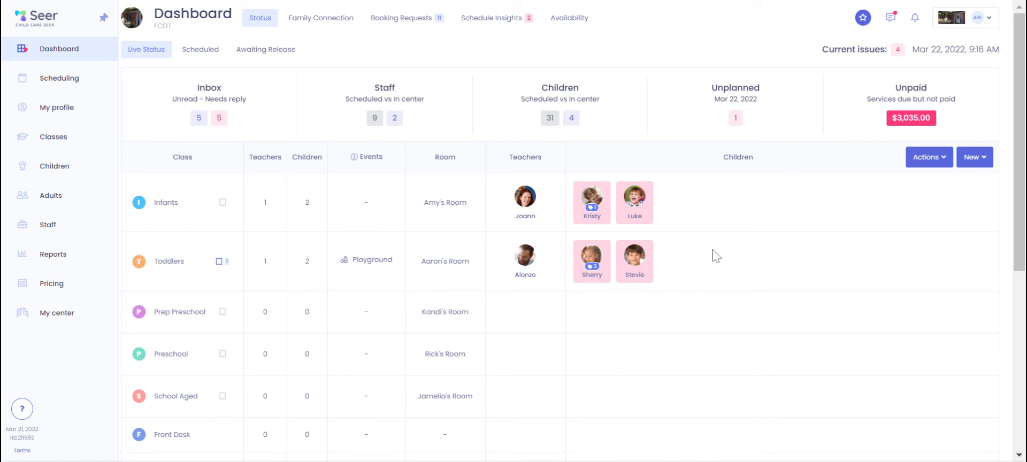
mouse_move(683, 258)
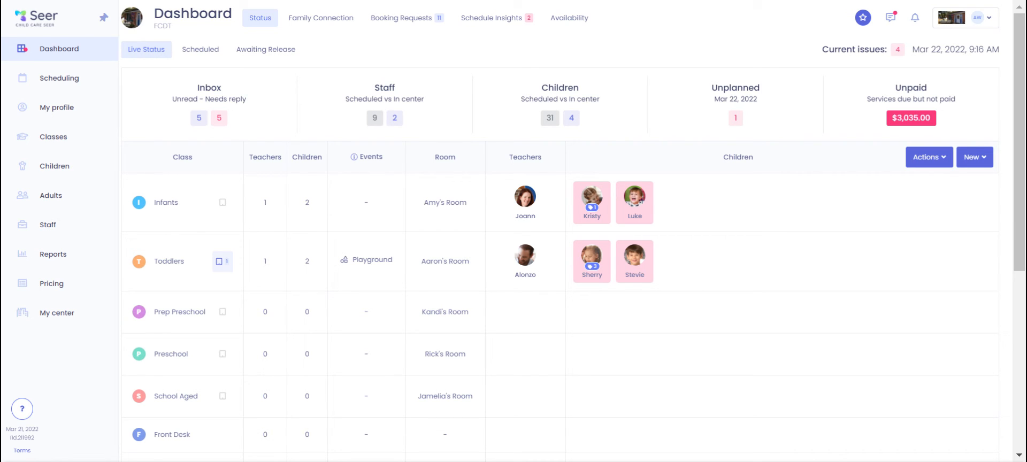
mouse_move(219, 261)
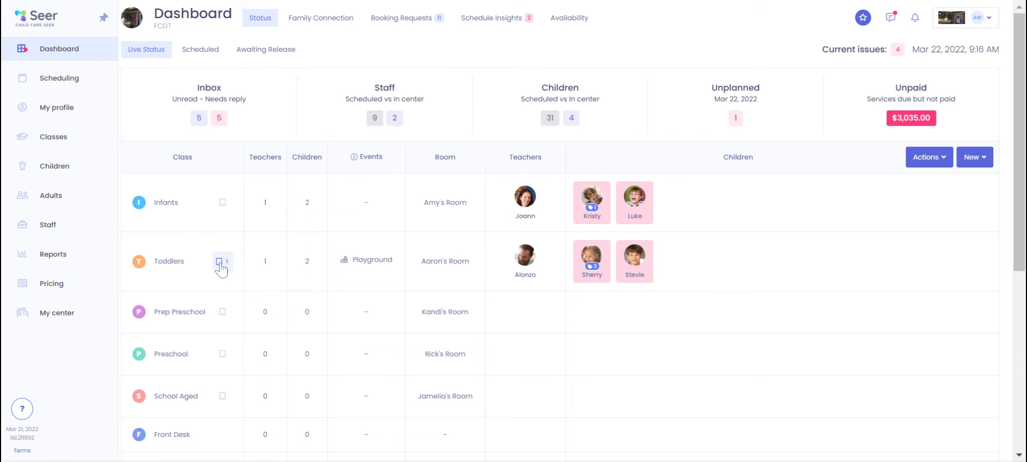
mouse_move(230, 274)
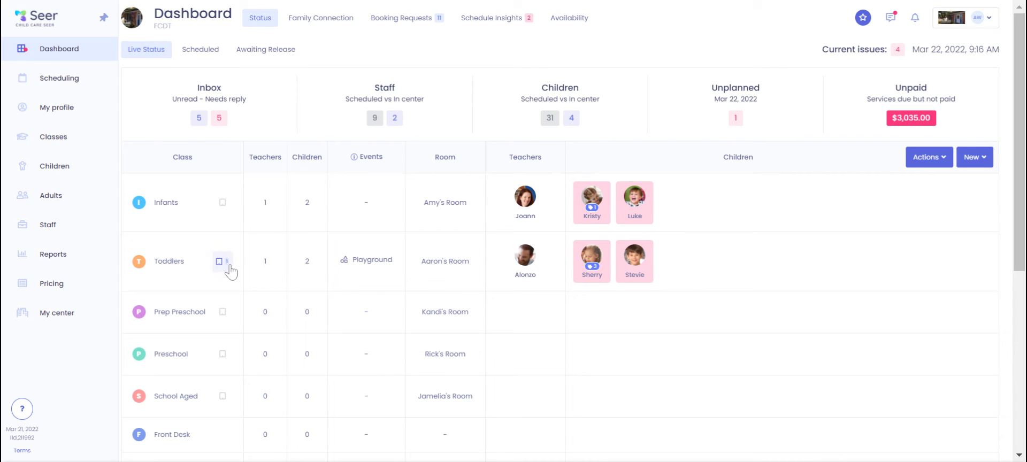
mouse_move(225, 269)
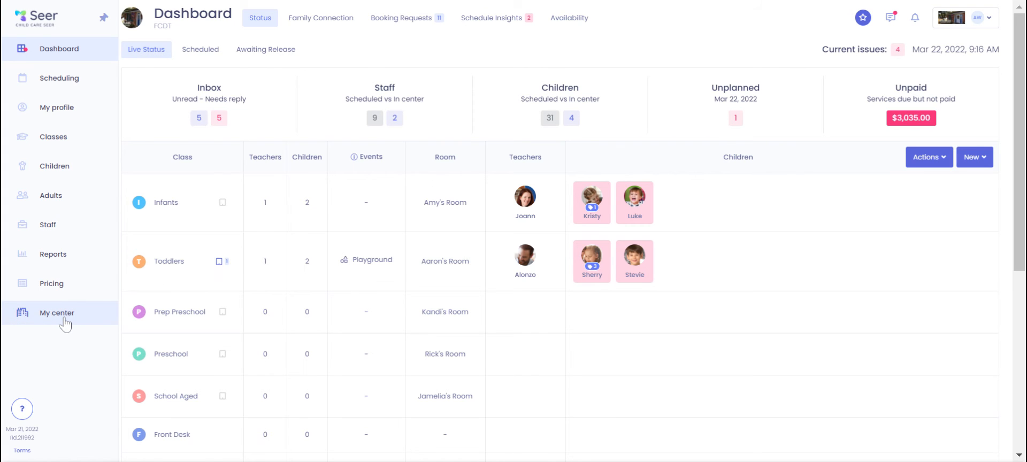
- Set 'Join and leave a class' to Automatically in the center's settings
click(57, 313)
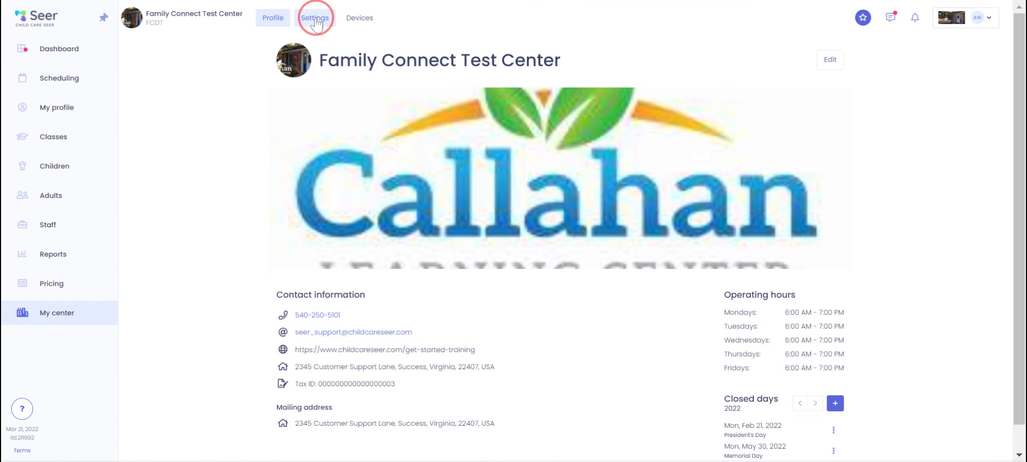
click(314, 18)
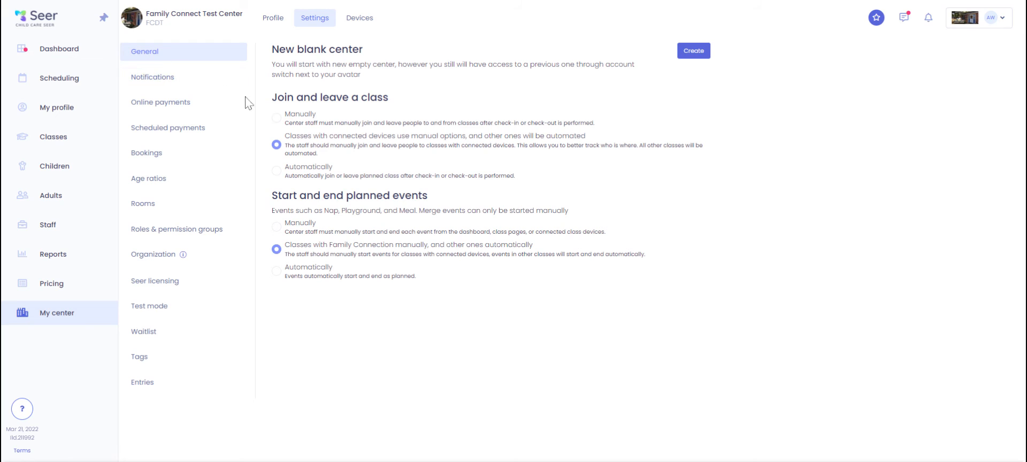
mouse_move(277, 186)
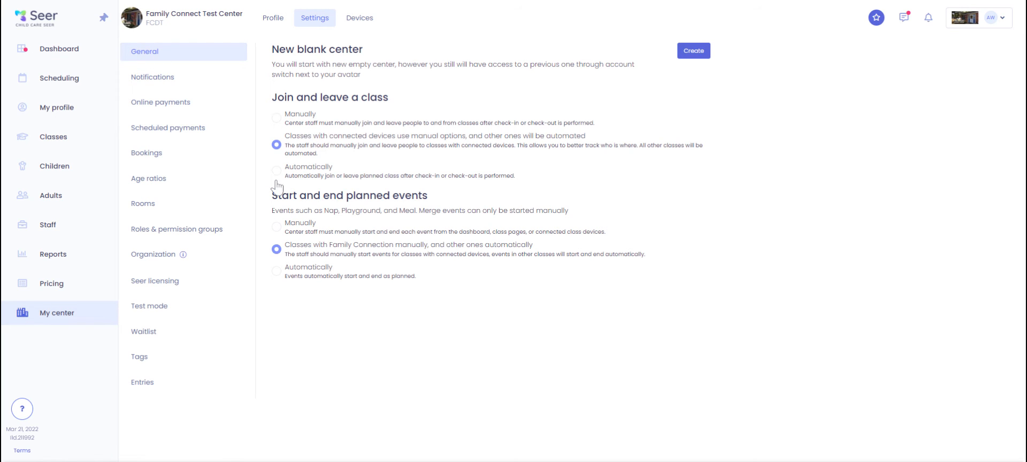
click(274, 171)
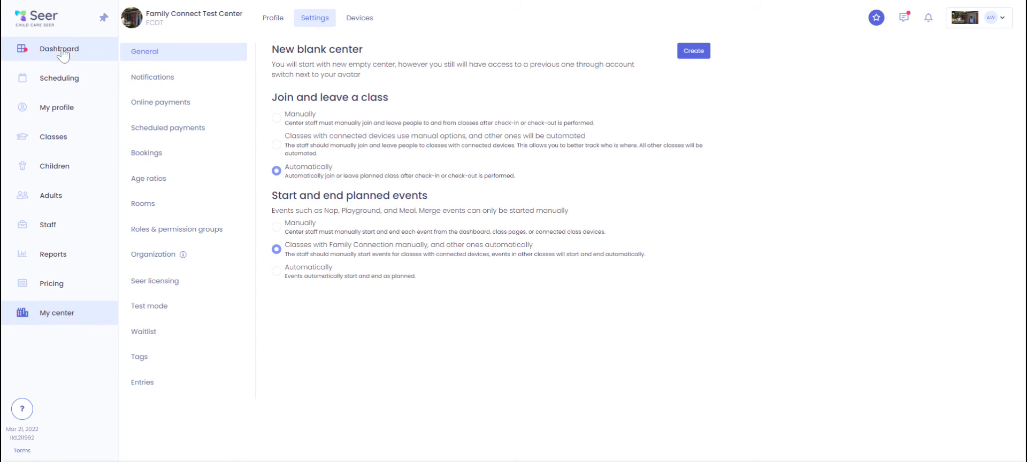
- Start Group Check-out from the dashboard with all four children selected
click(59, 50)
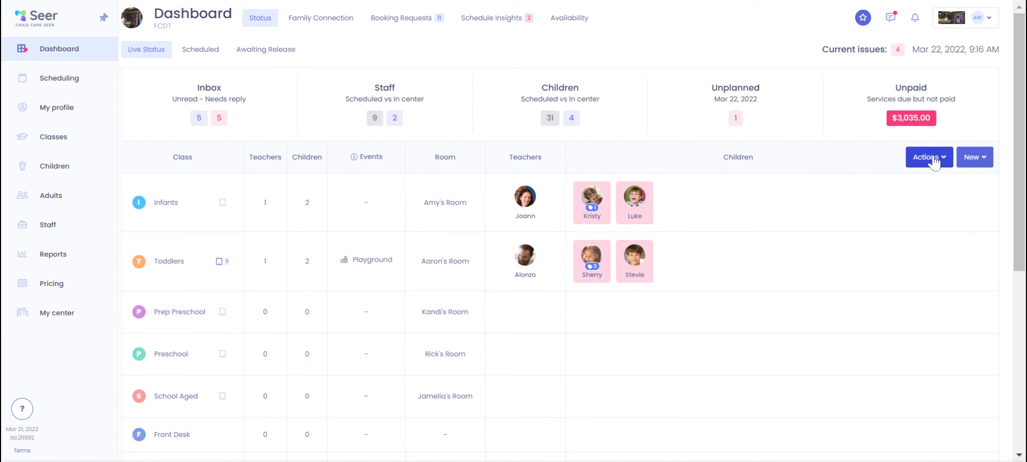
click(928, 157)
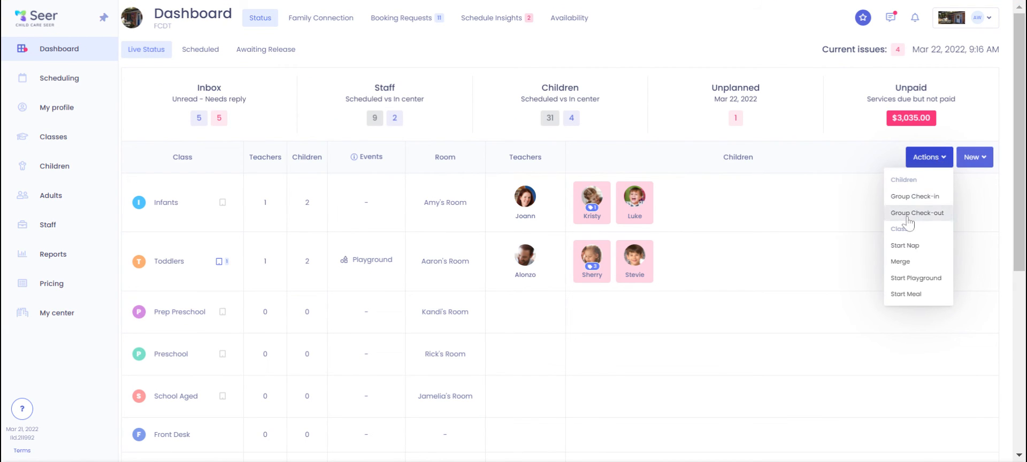
click(917, 213)
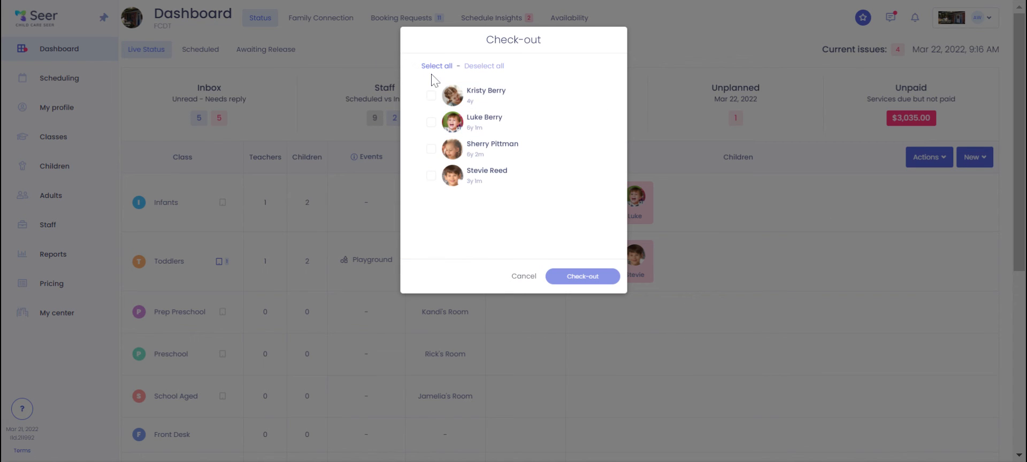
click(431, 122)
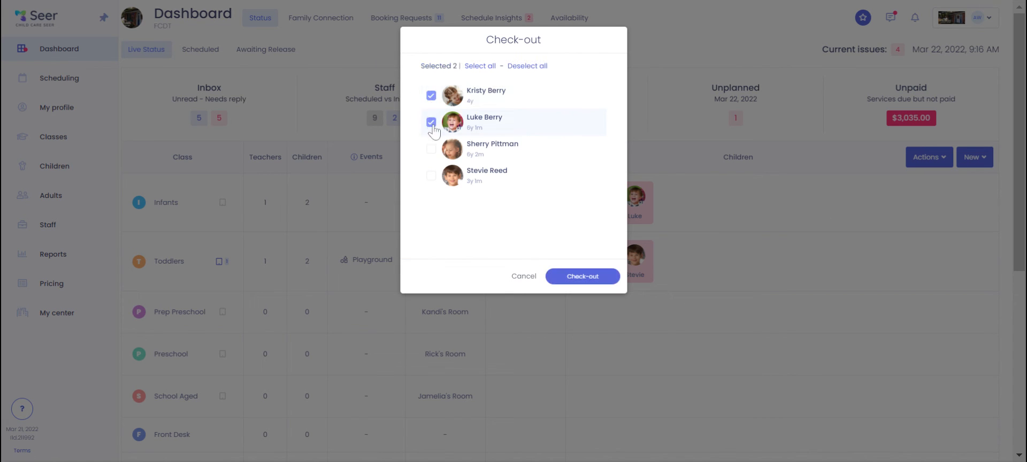
click(480, 66)
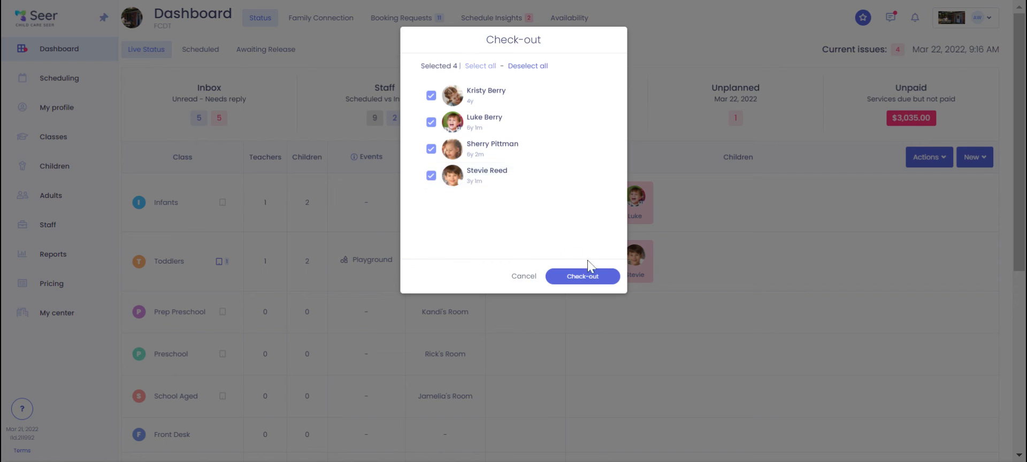
click(582, 277)
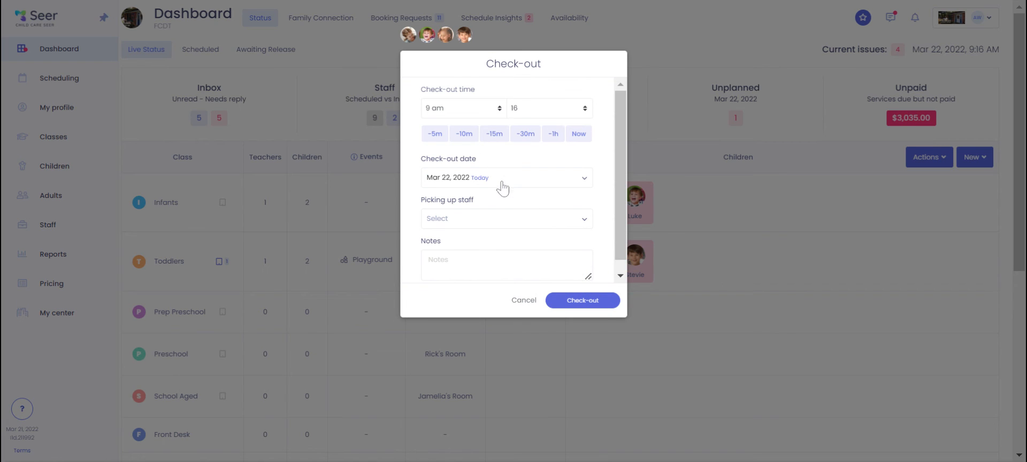
- Check out the four children on Mar 21 at 5 pm, picked up by the Toddlers teacher
click(506, 178)
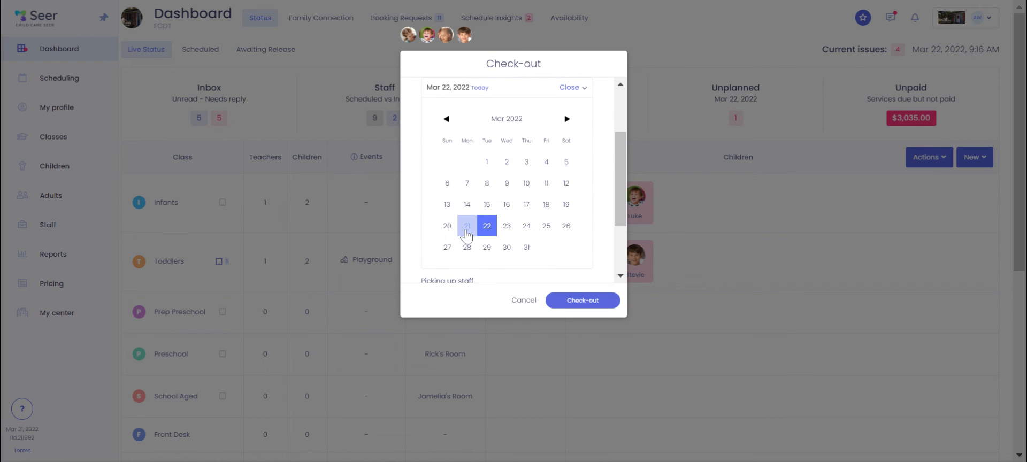
click(467, 227)
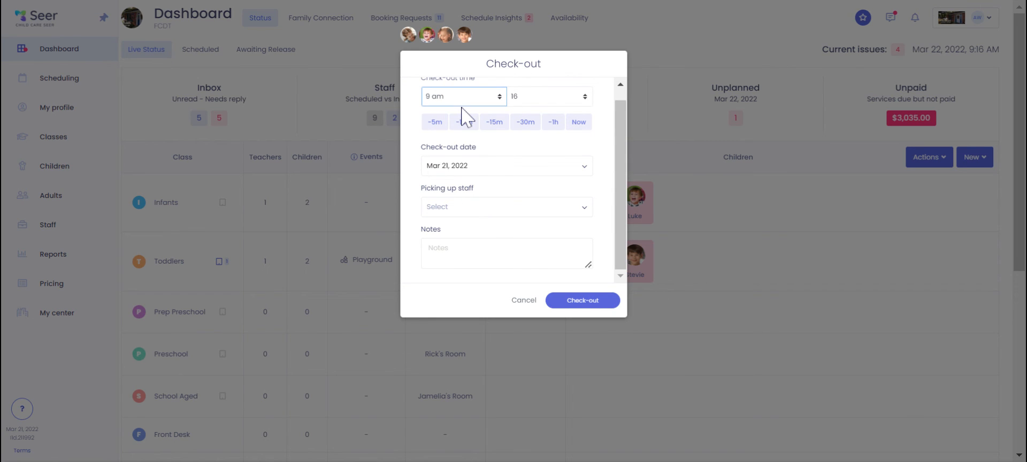
click(463, 96)
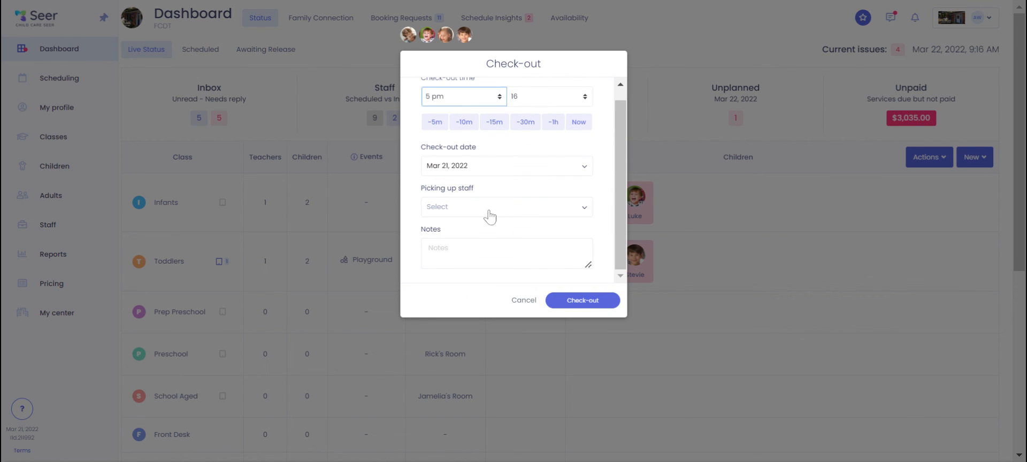
click(507, 207)
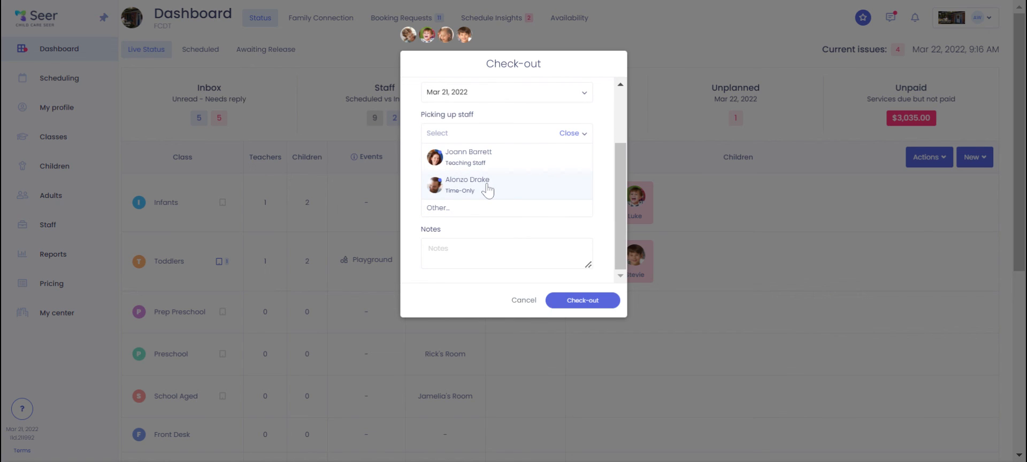
click(467, 184)
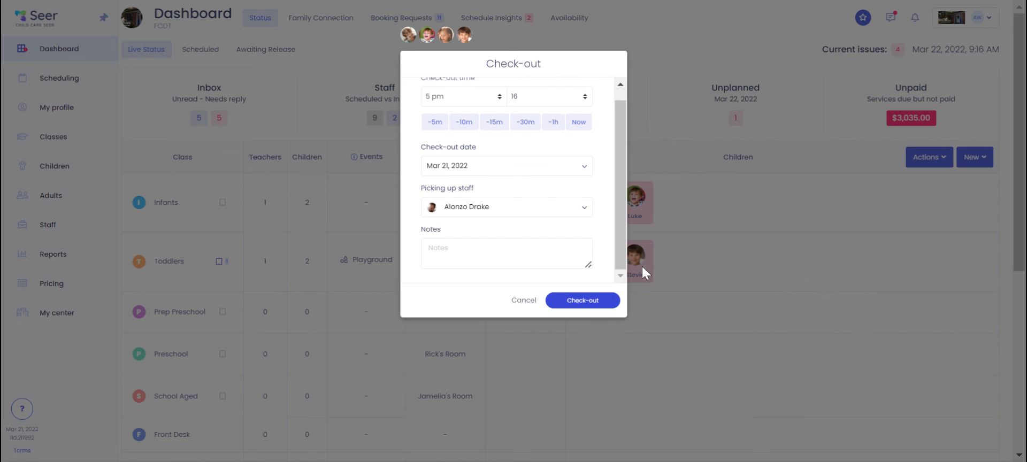
click(582, 300)
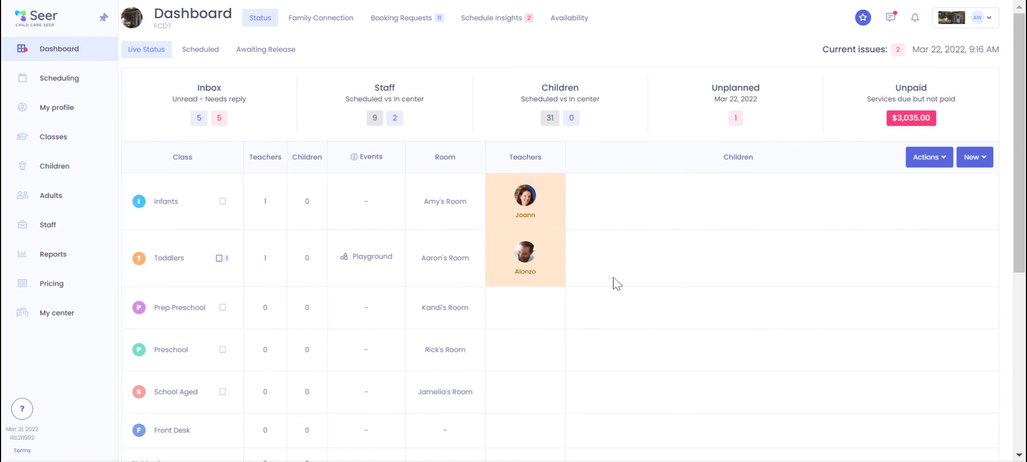
mouse_move(650, 211)
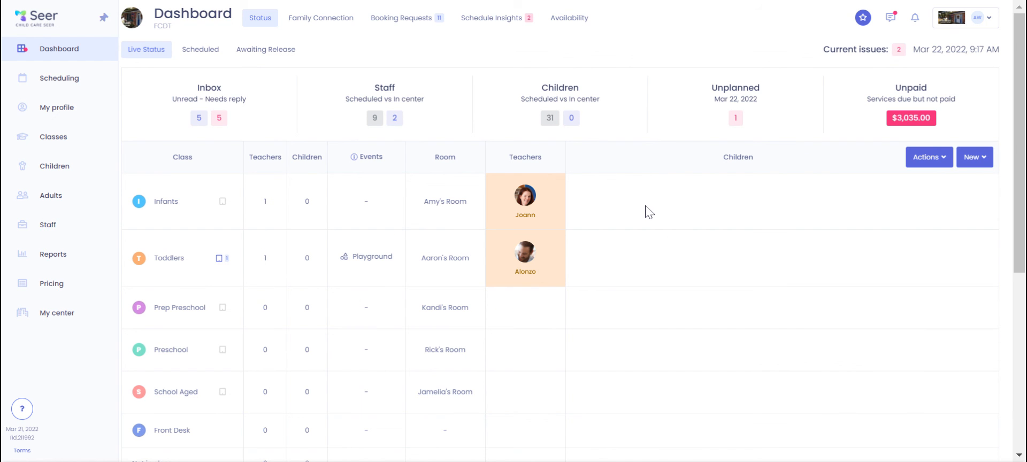
mouse_move(205, 268)
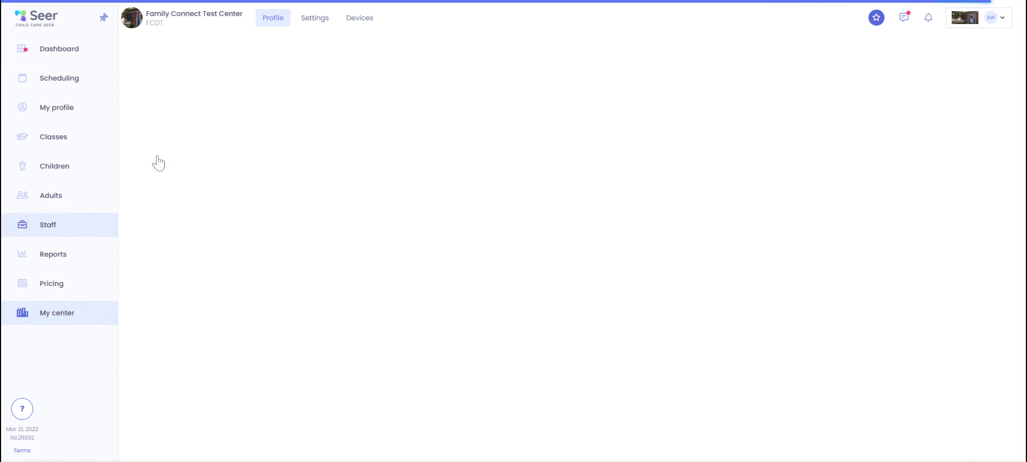
- Select manual joining for connected-device classes and automatic for the rest
click(315, 18)
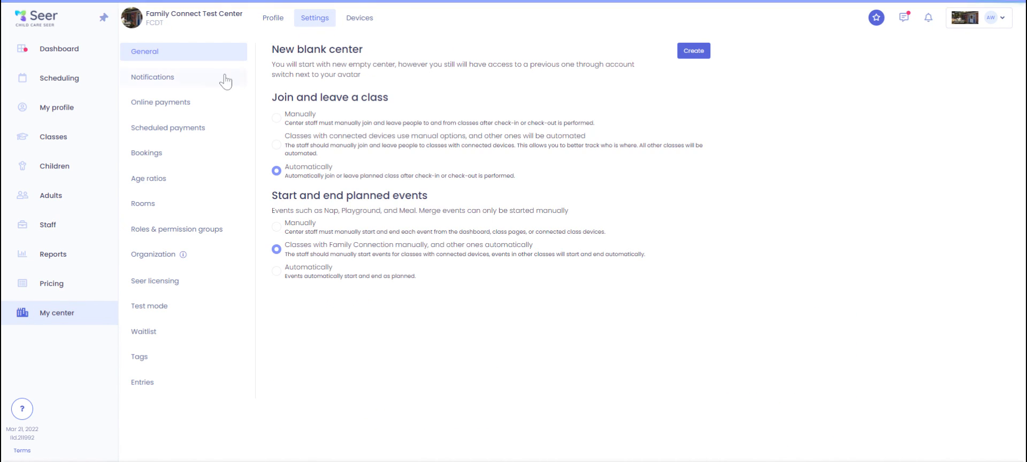
click(275, 145)
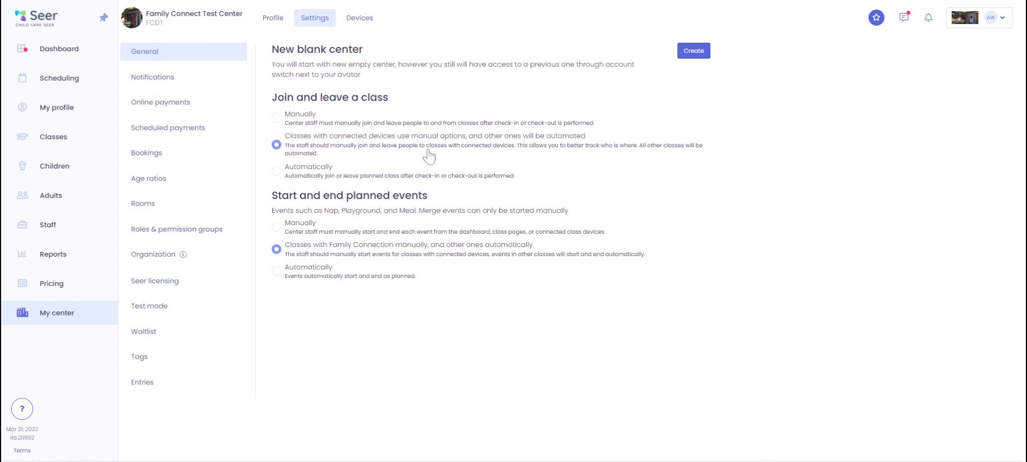
mouse_move(511, 155)
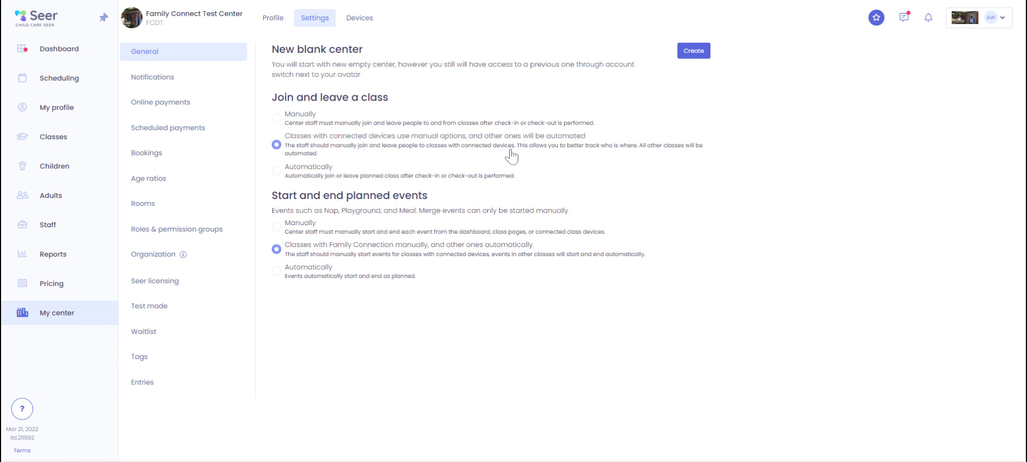
mouse_move(528, 140)
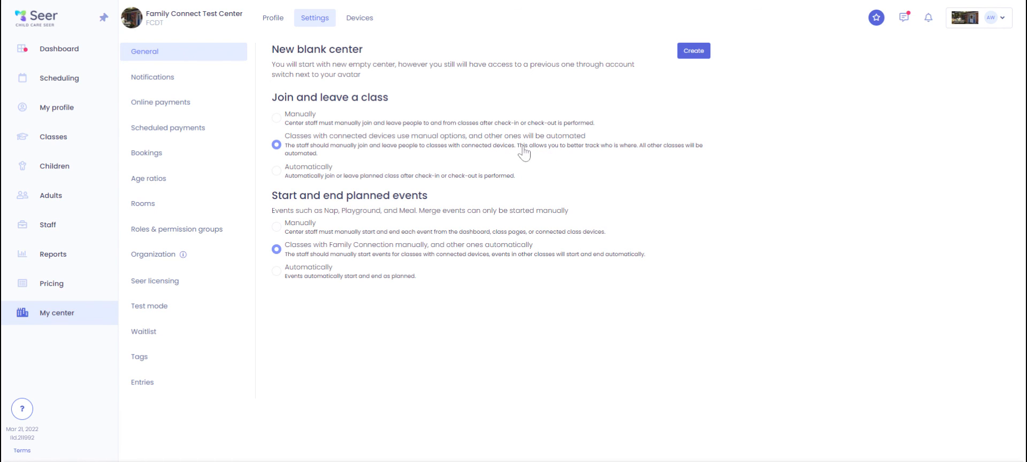